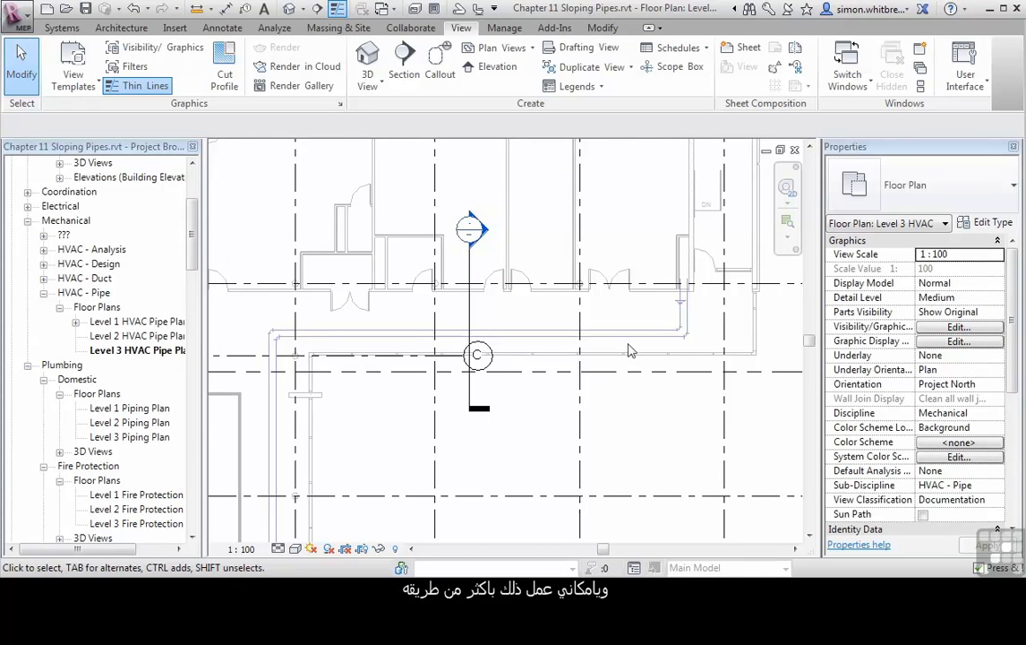
# - Apply a 1% slope to the existing hydronic supply pipe, triggering a warning
pyautogui.click(627, 338)
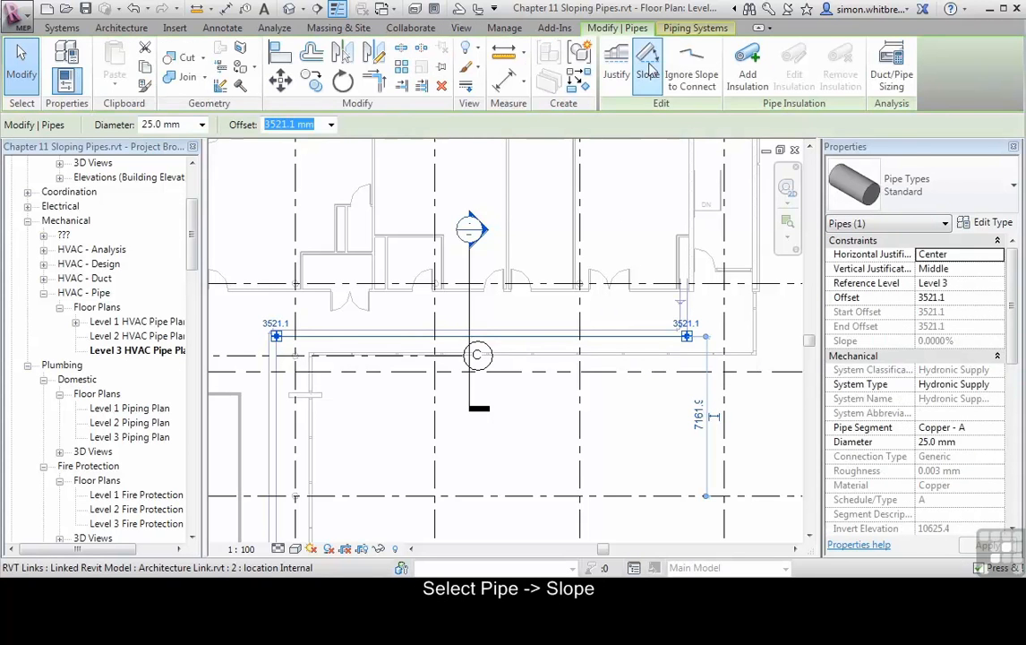
pyautogui.click(647, 65)
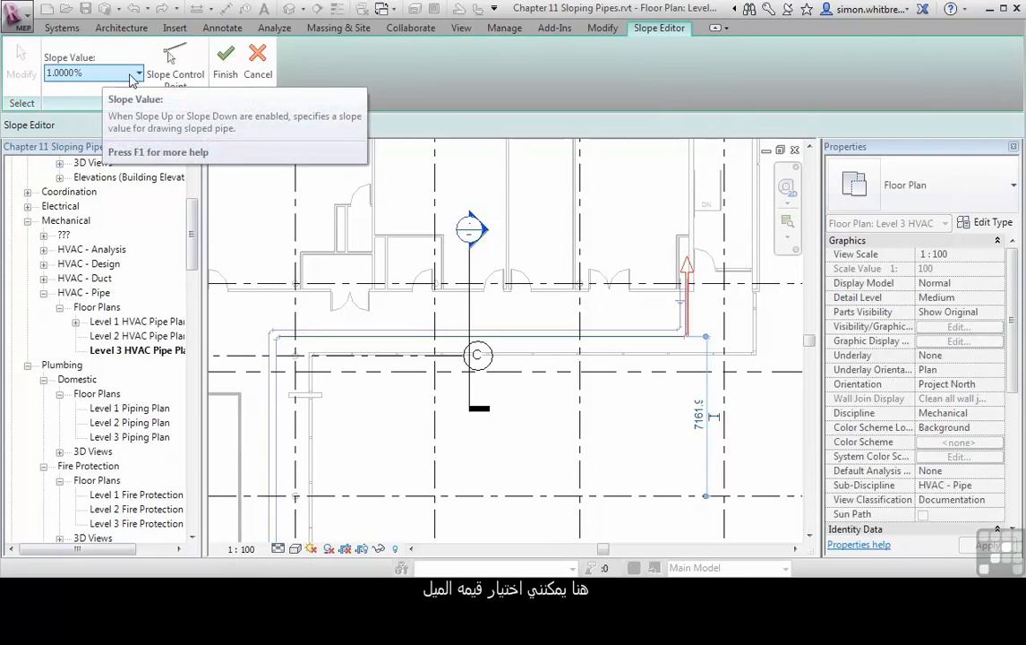
pyautogui.moveTo(175, 74)
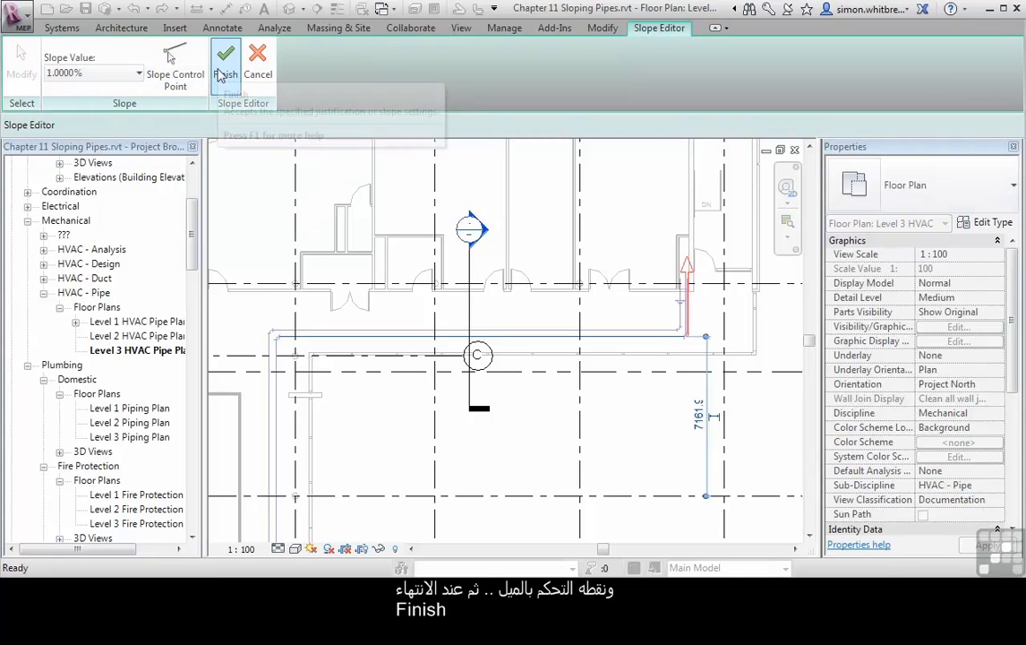
pyautogui.click(226, 58)
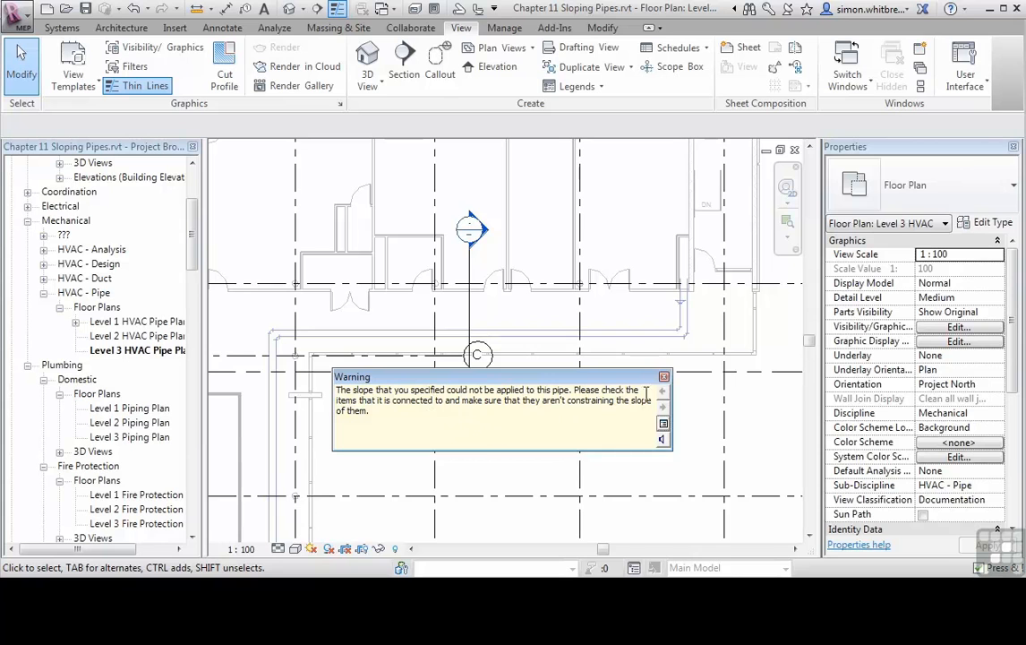
# - Dismiss the warning that the slope could not be applied
pyautogui.click(664, 376)
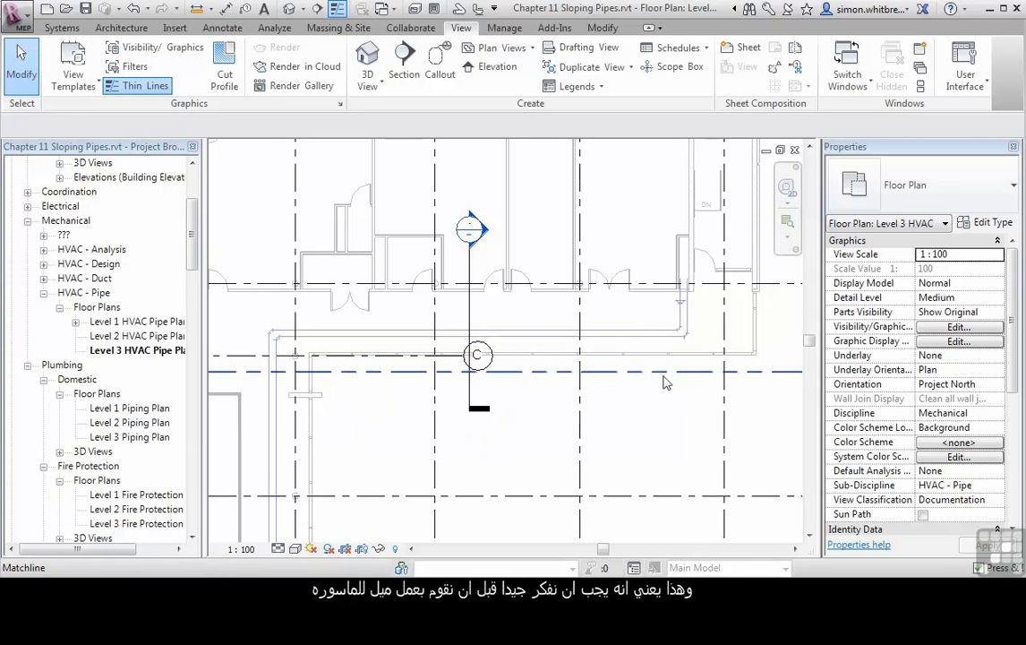
pyautogui.moveTo(665, 381)
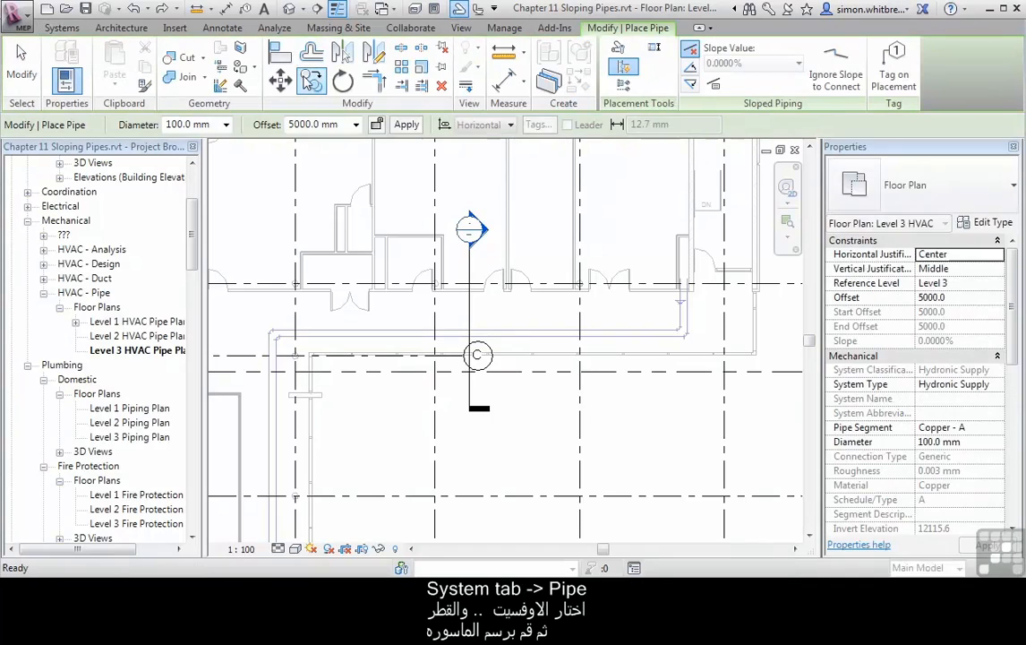
# - Draw a new pipe at 2400 mm offset and give it a 1% slope
pyautogui.click(355, 123)
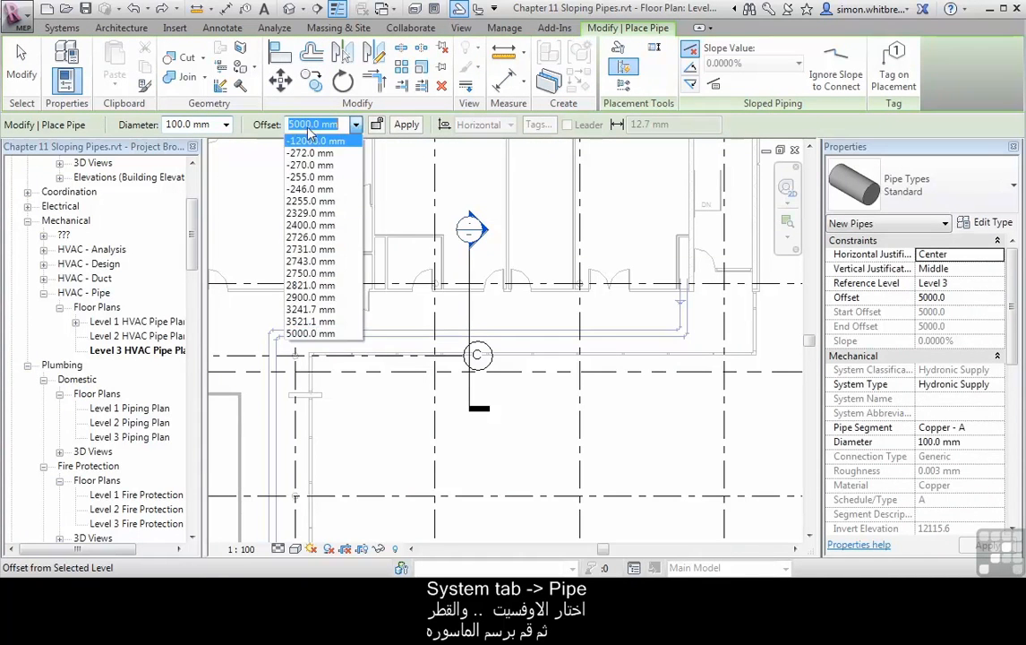
pyautogui.write('2400')
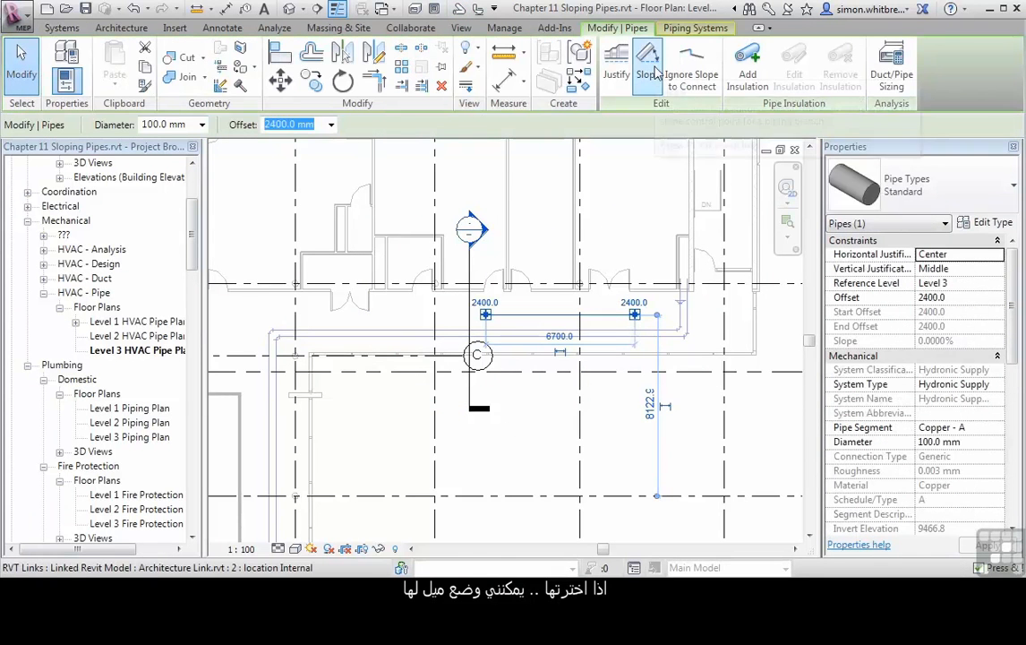
pyautogui.click(647, 68)
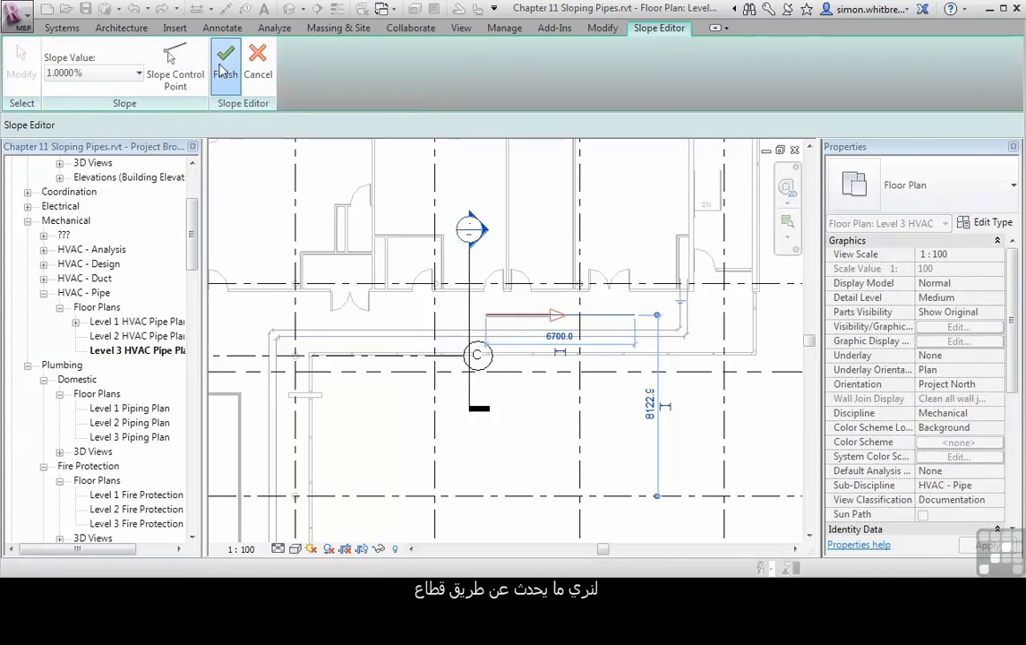
pyautogui.click(226, 55)
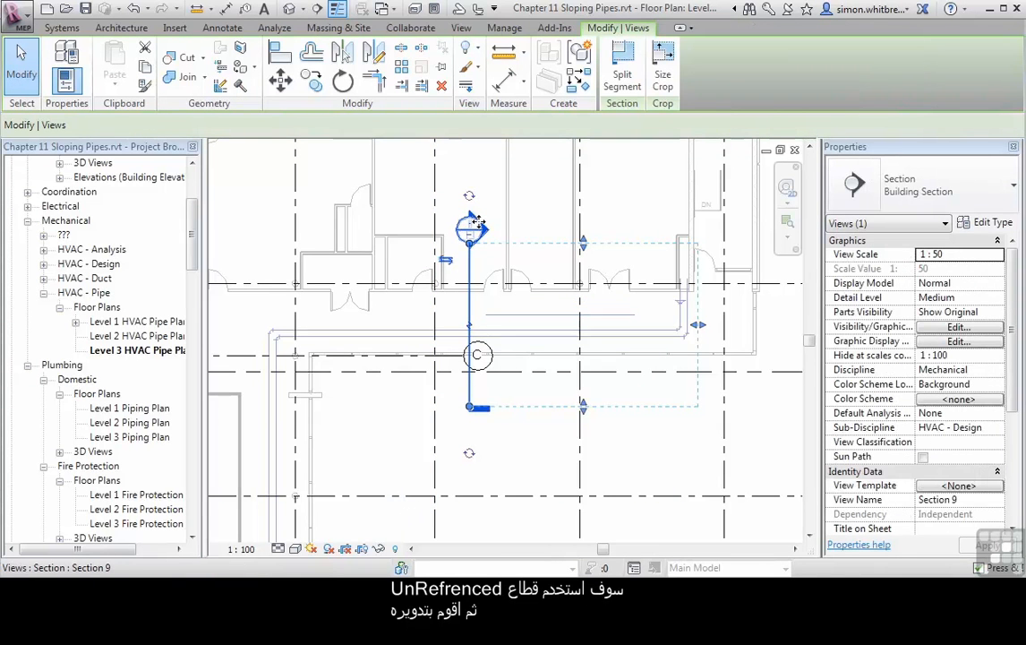
# - Rotate the section marker along the sloped pipe and open its section view
pyautogui.click(343, 81)
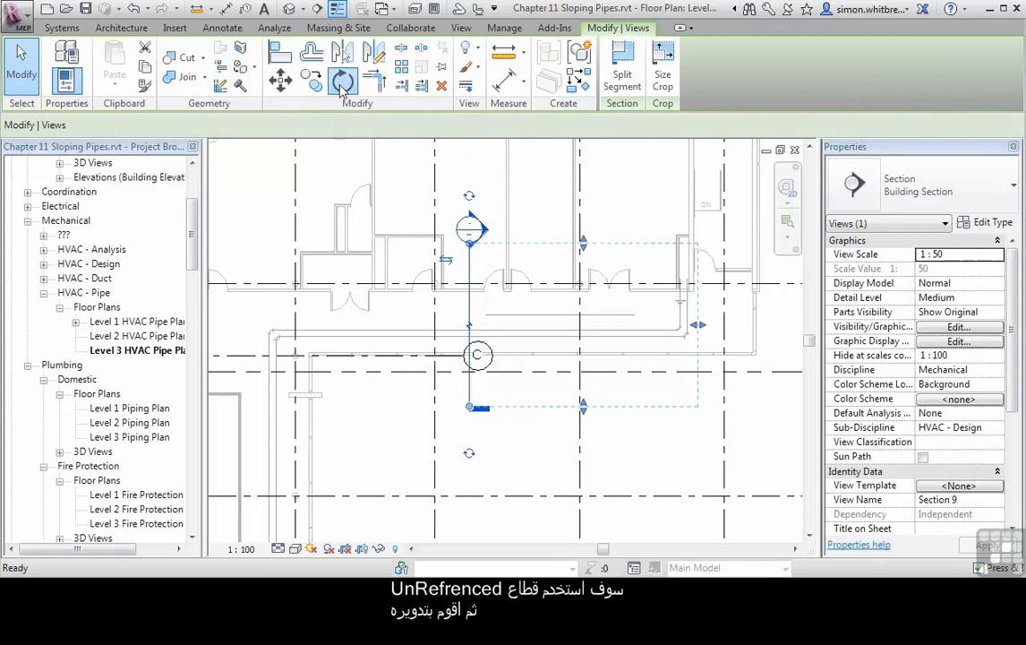
pyautogui.click(343, 80)
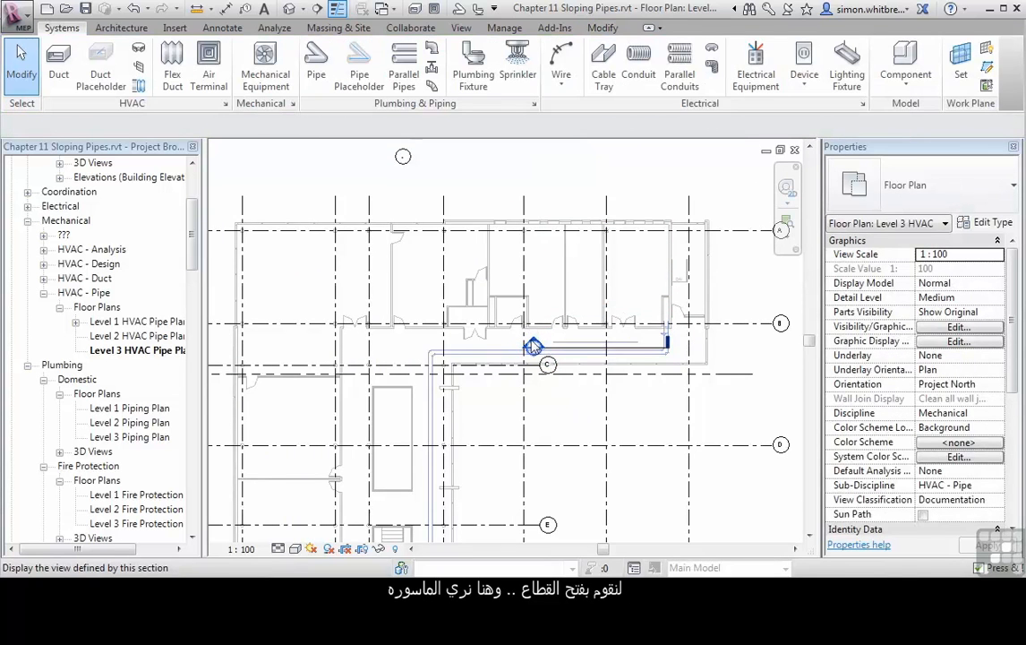
pyautogui.doubleClick(533, 347)
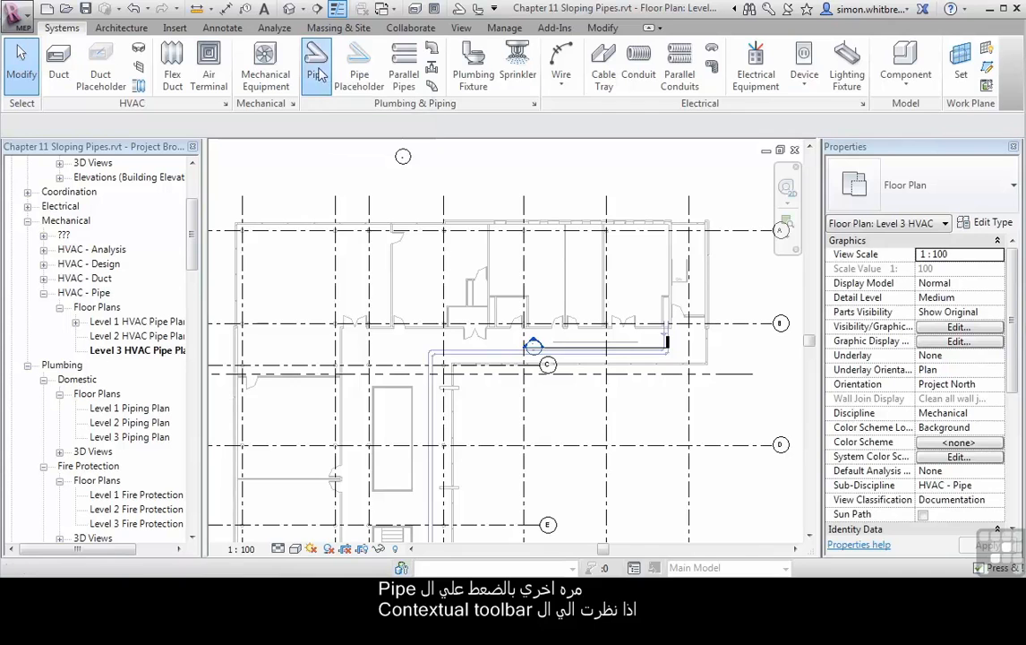
# - Start a new pipe run with a 1% slope value selected
pyautogui.click(317, 67)
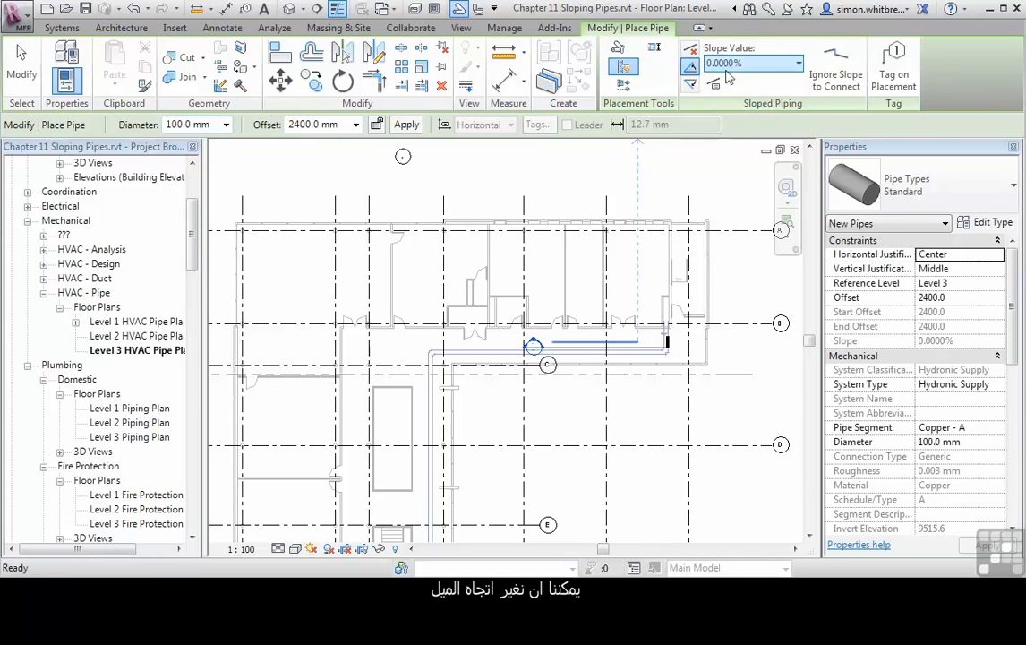
pyautogui.click(788, 63)
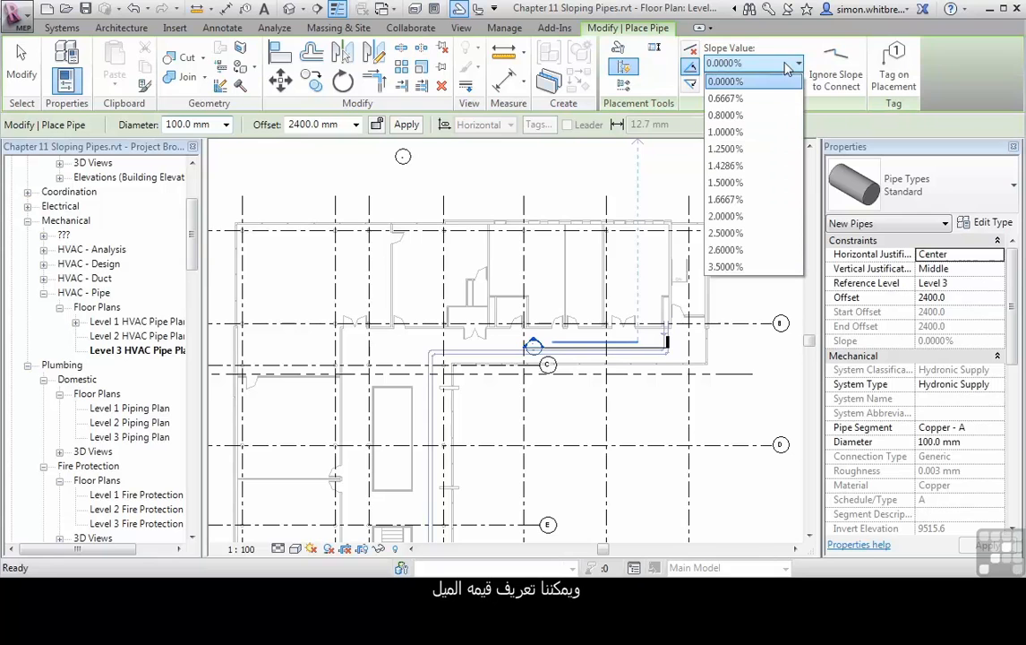
pyautogui.click(725, 132)
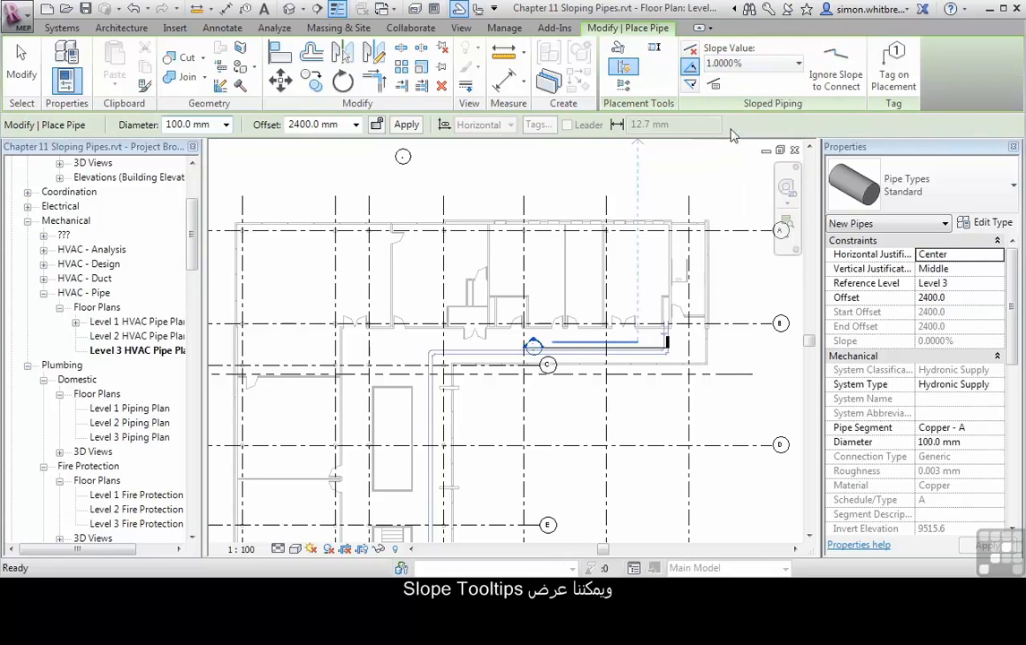
pyautogui.moveTo(714, 84)
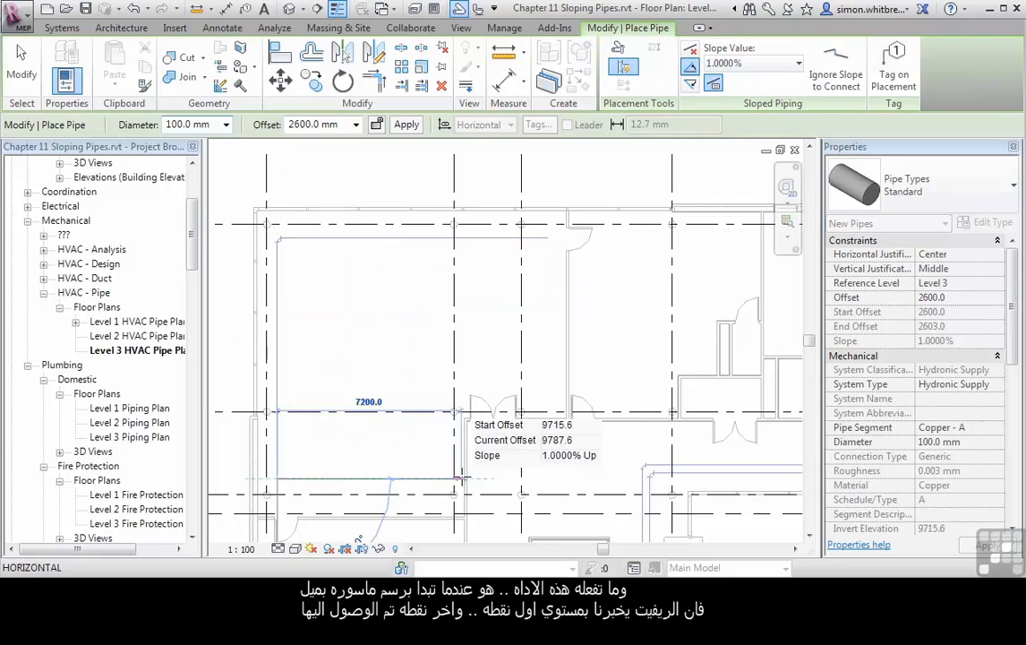
# - Cancel the sloped pipe run after the wrong-side connection error
pyautogui.press('Escape')
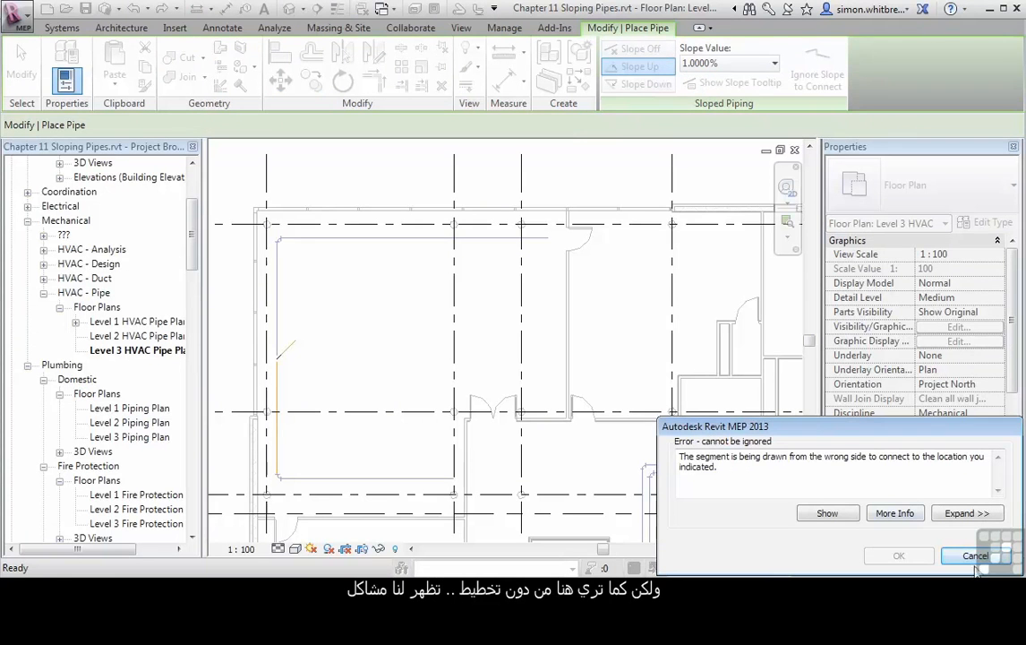
pyautogui.click(975, 555)
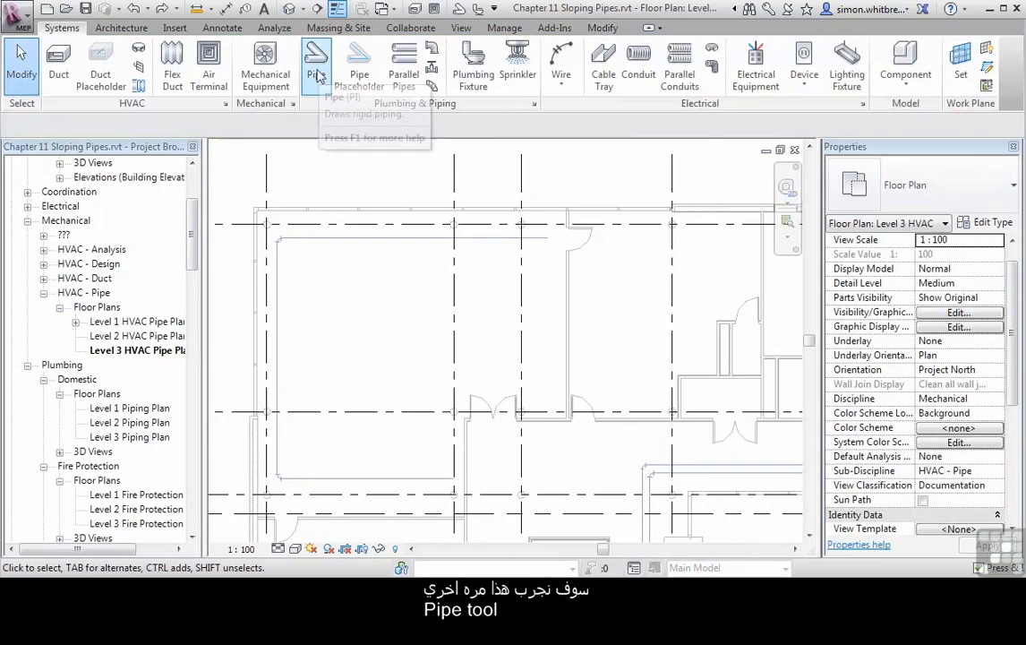
# - Restart pipe placement for the 1% sloped run into the left room
pyautogui.click(315, 67)
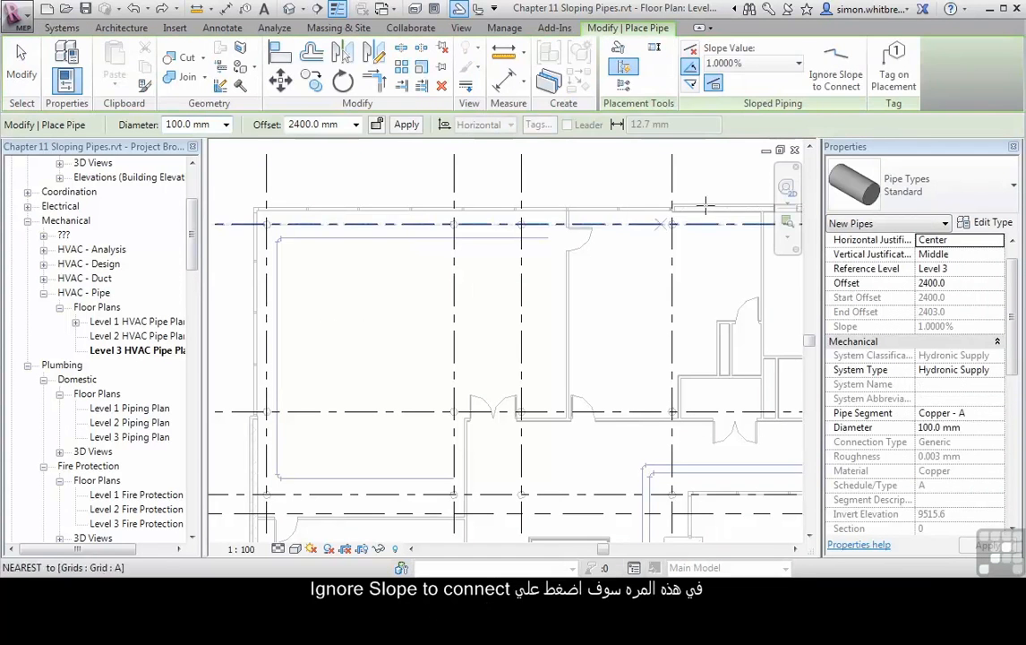
pyautogui.moveTo(836, 65)
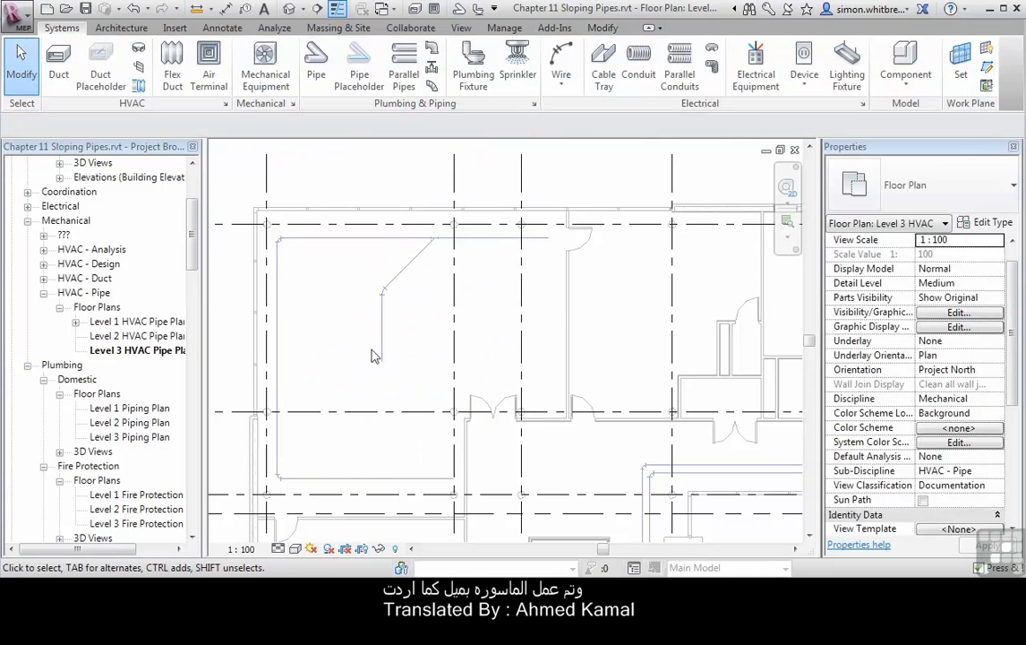
pyautogui.moveTo(392, 324)
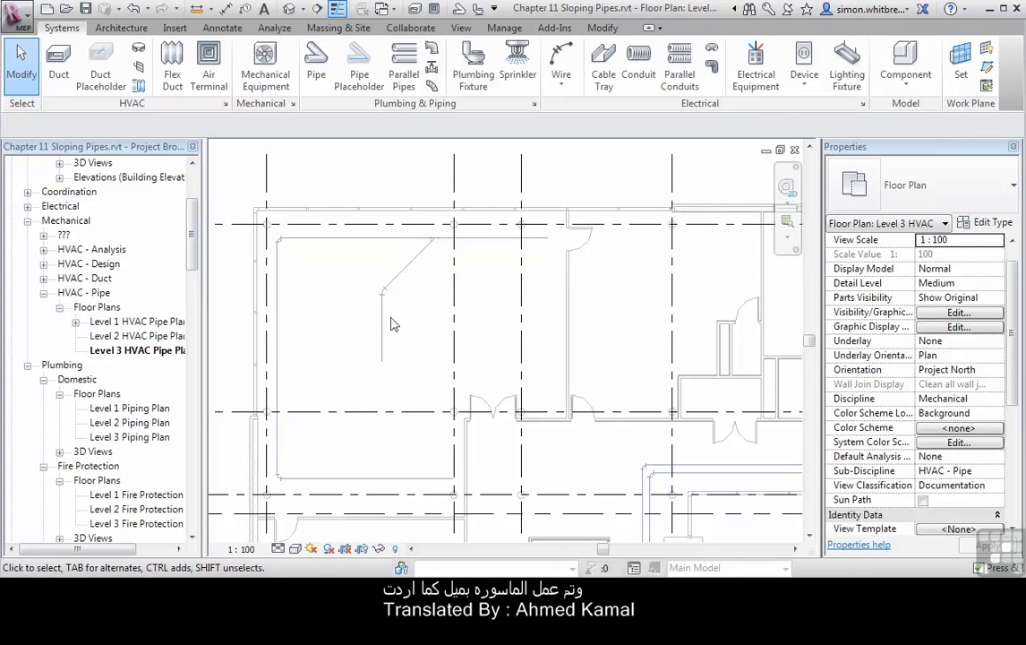